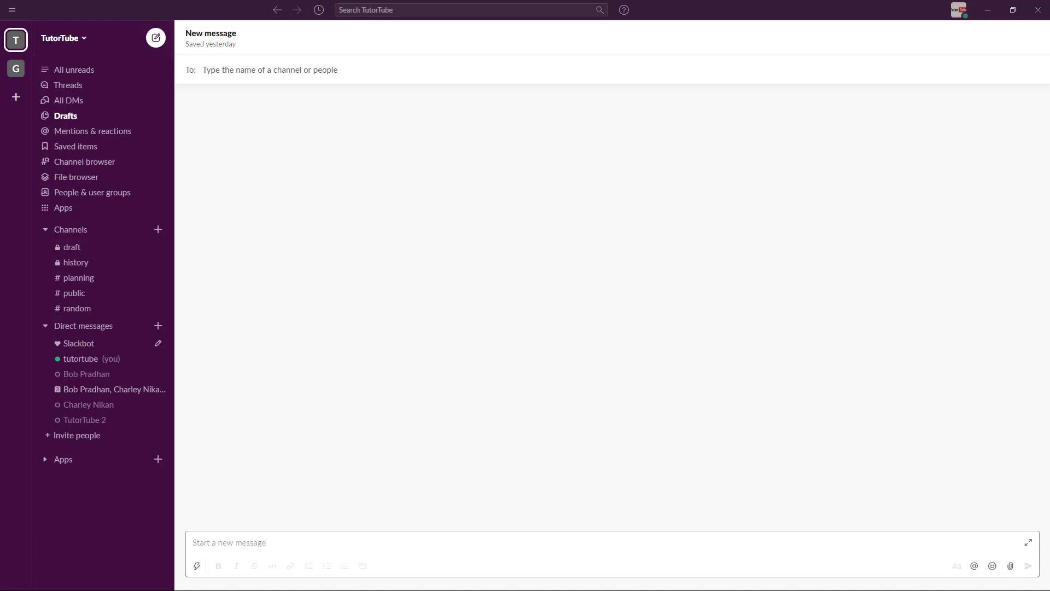
mouse_move(126, 74)
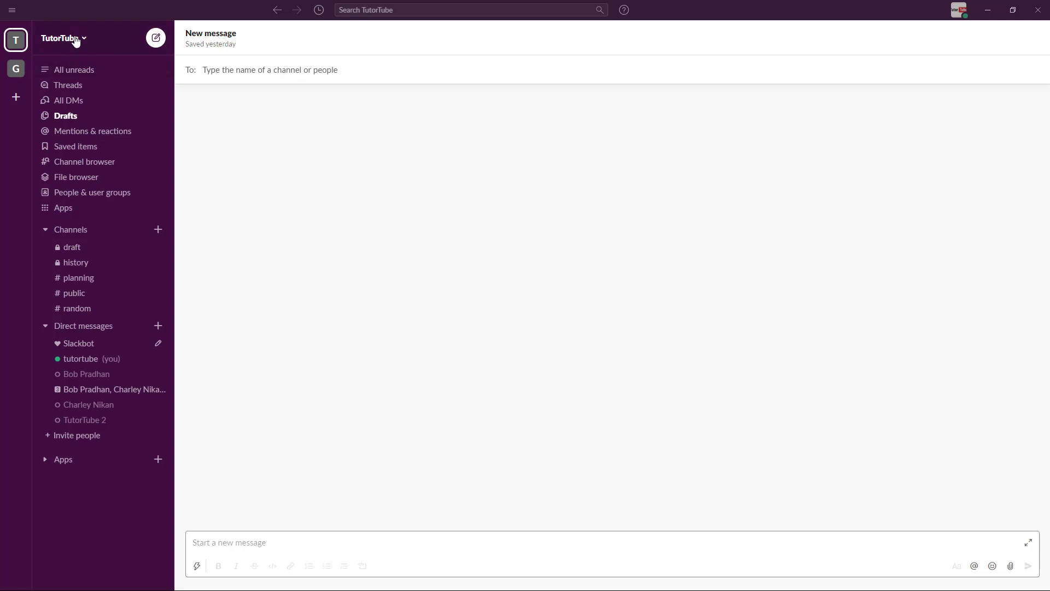
Reach the TutorTube workspace's Settings & Permissions admin page from the workspace menu.
click(61, 38)
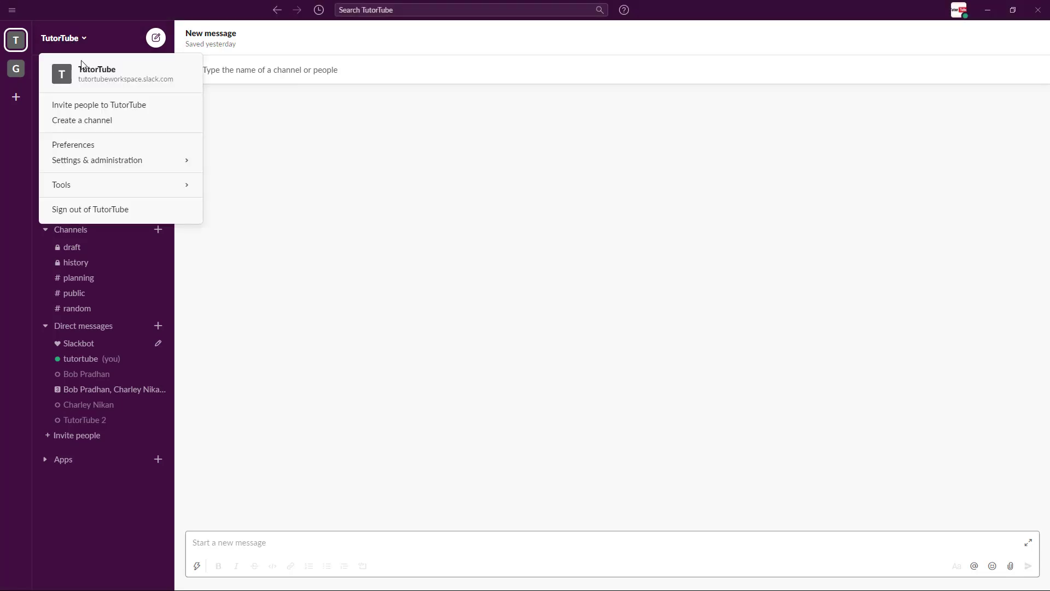
mouse_move(160, 140)
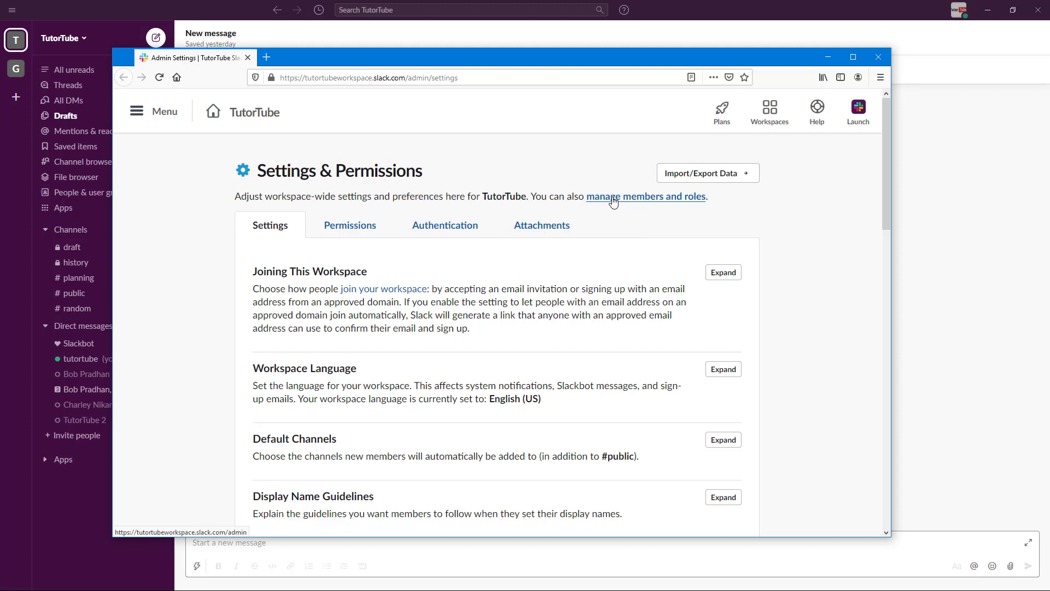
mouse_move(622, 199)
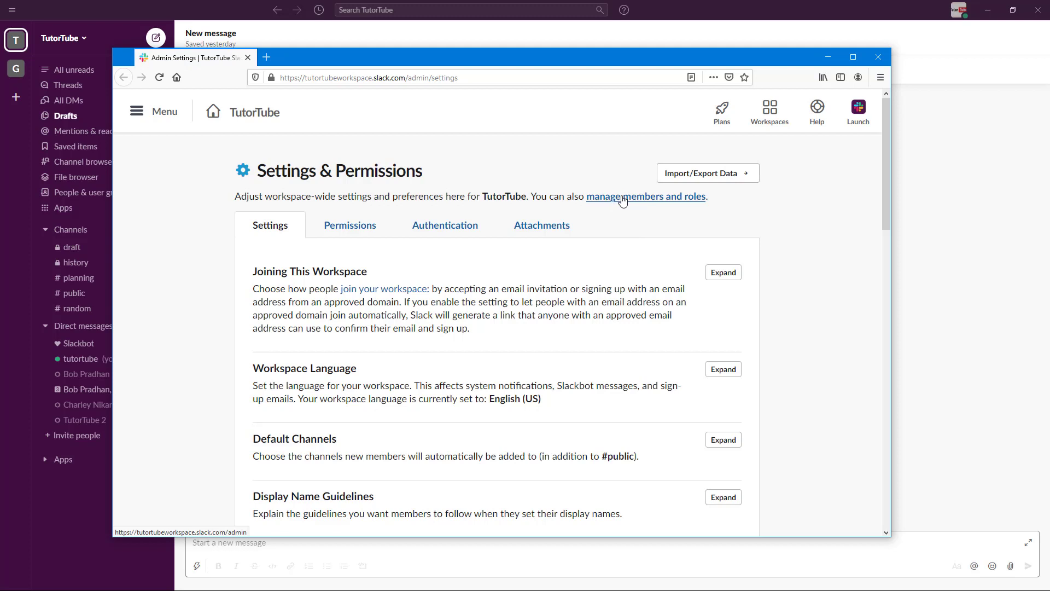
Go to the Manage members page listing the four members and their account types.
click(623, 197)
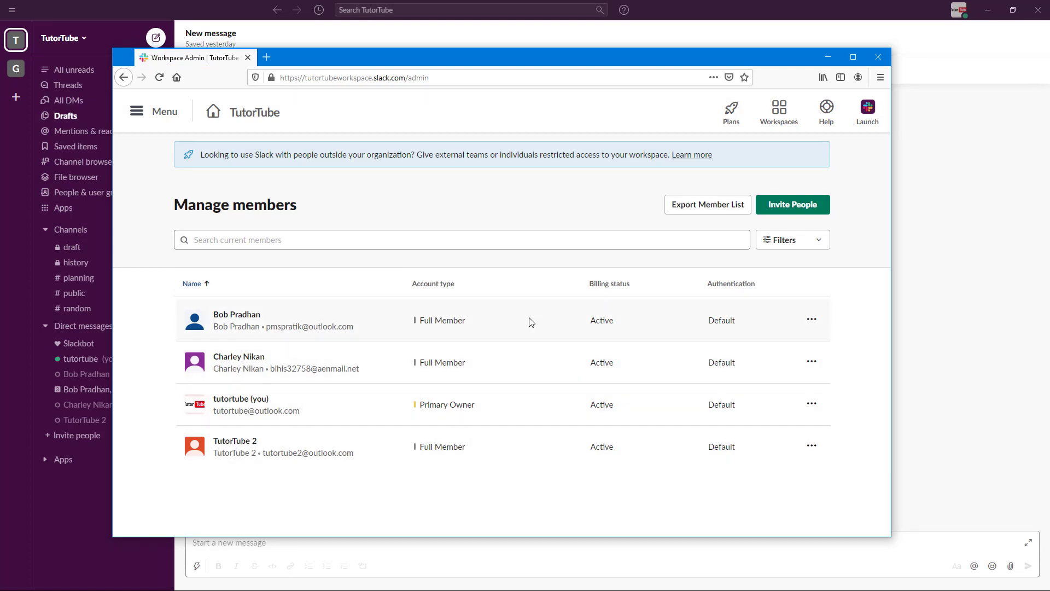
mouse_move(446, 425)
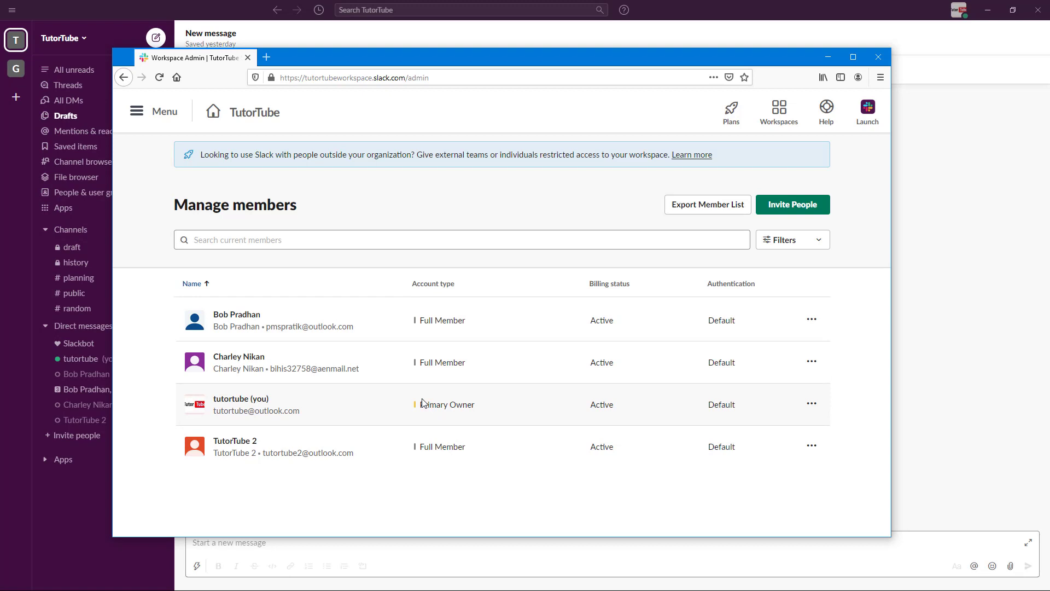
mouse_move(362, 470)
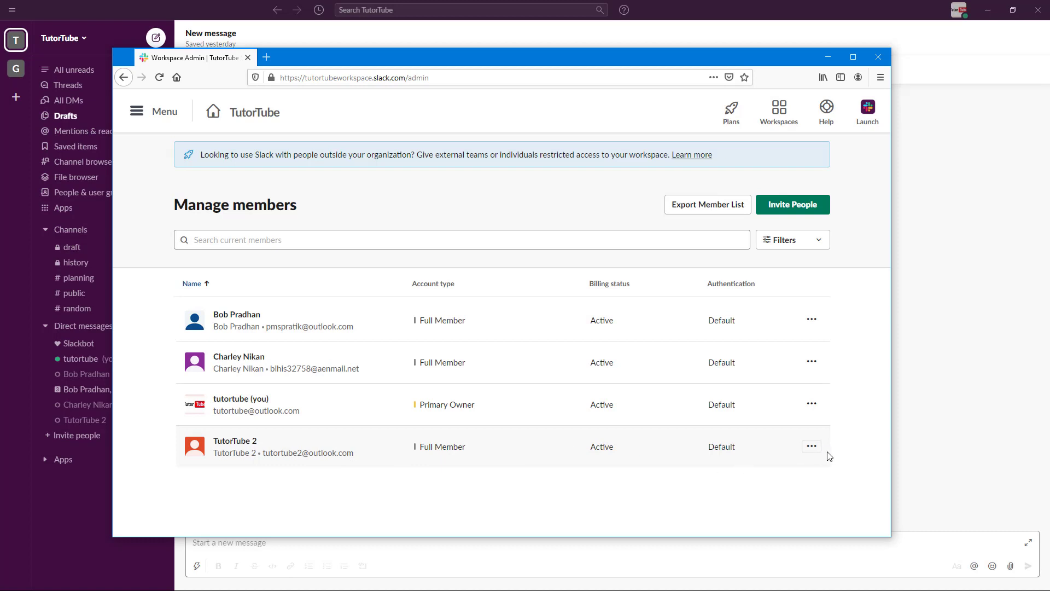
mouse_move(812, 447)
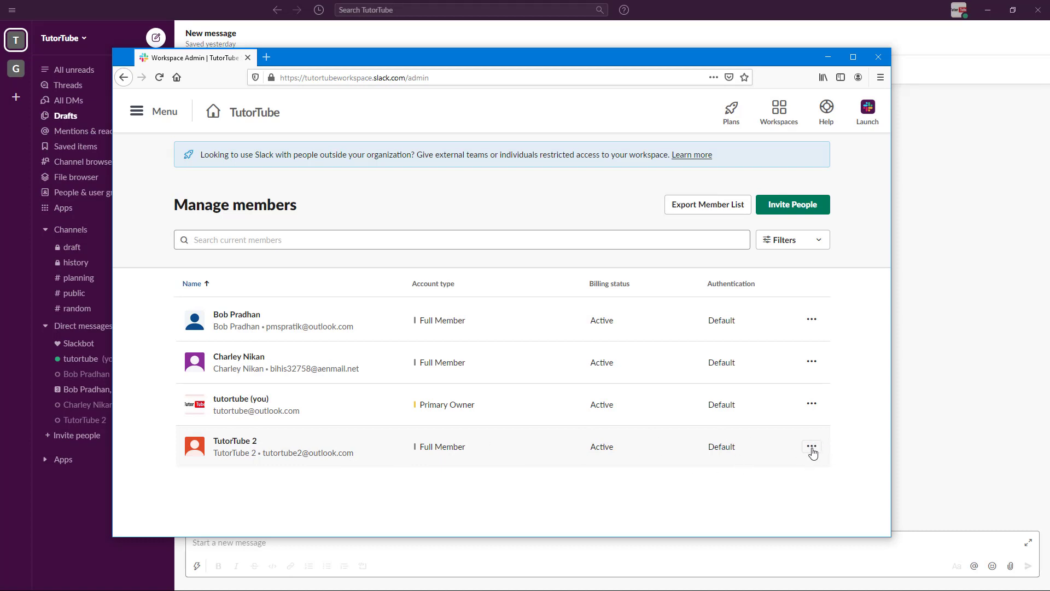
Change TutorTube 2's account type from Full Member to Workspace Admin and save.
click(811, 446)
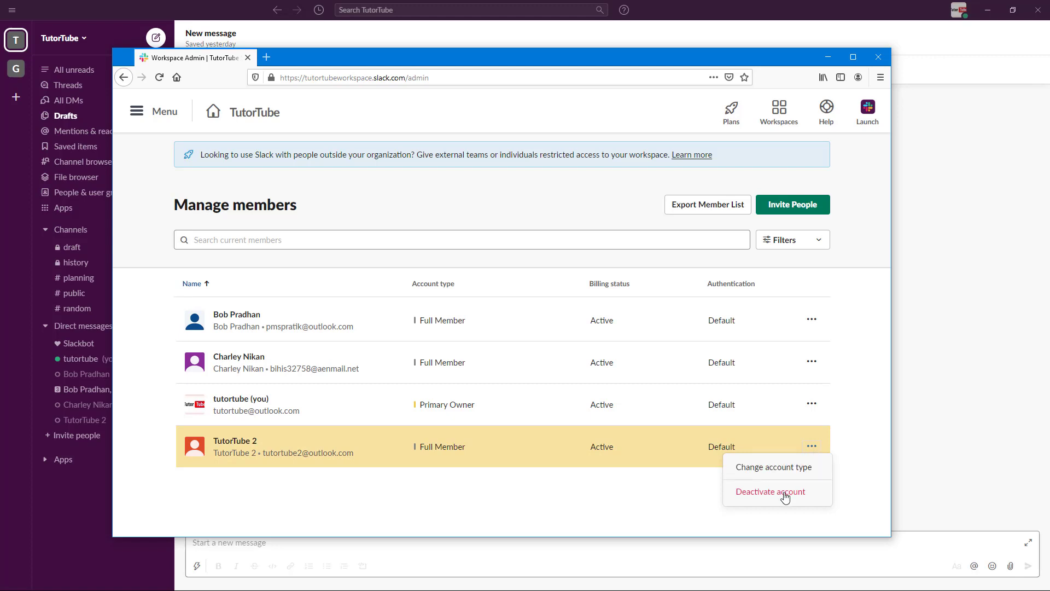
mouse_move(783, 493)
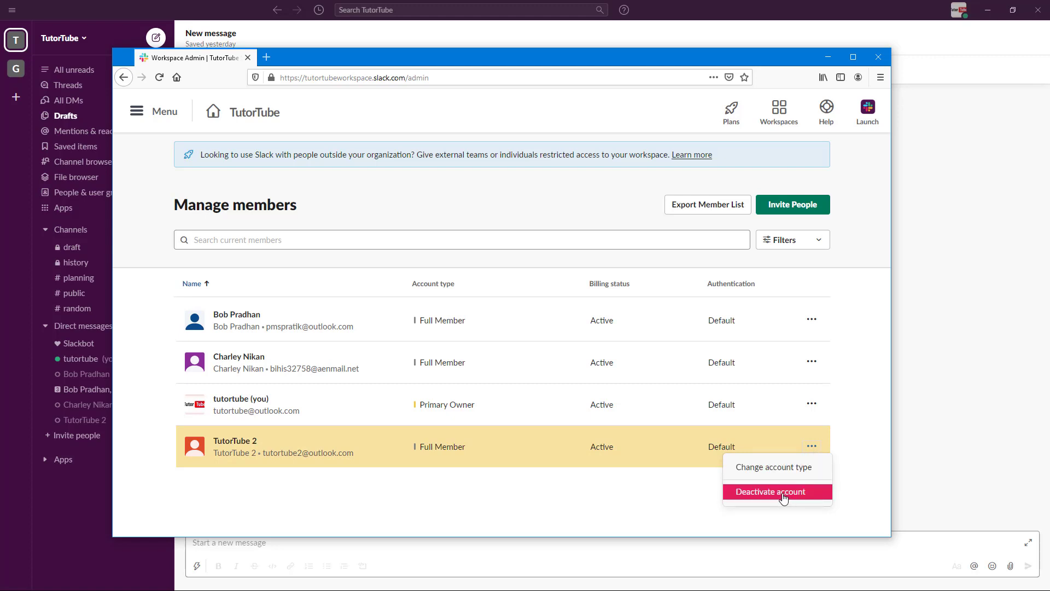
mouse_move(772, 471)
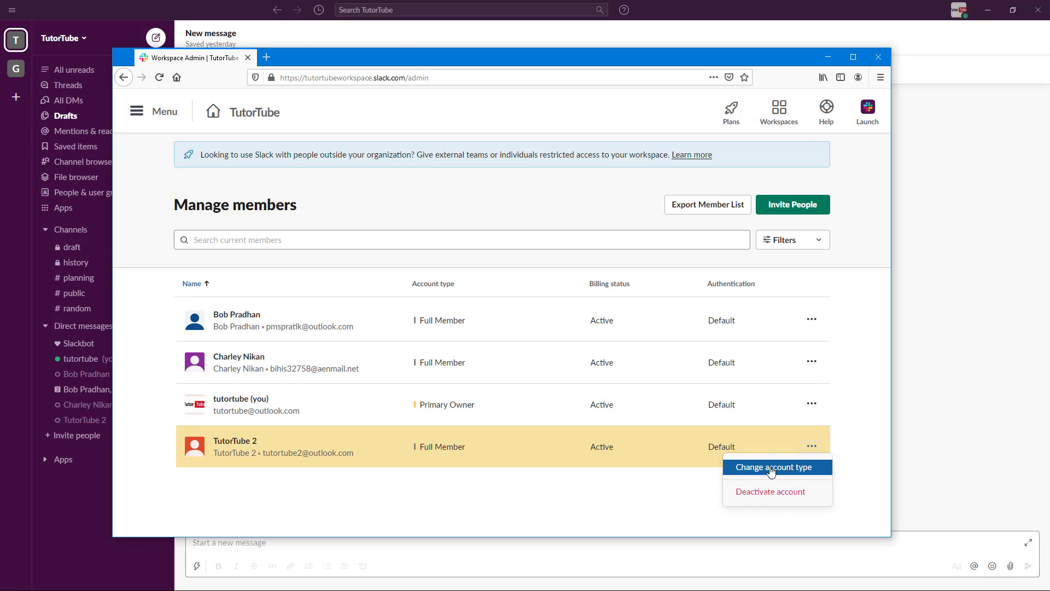
click(775, 466)
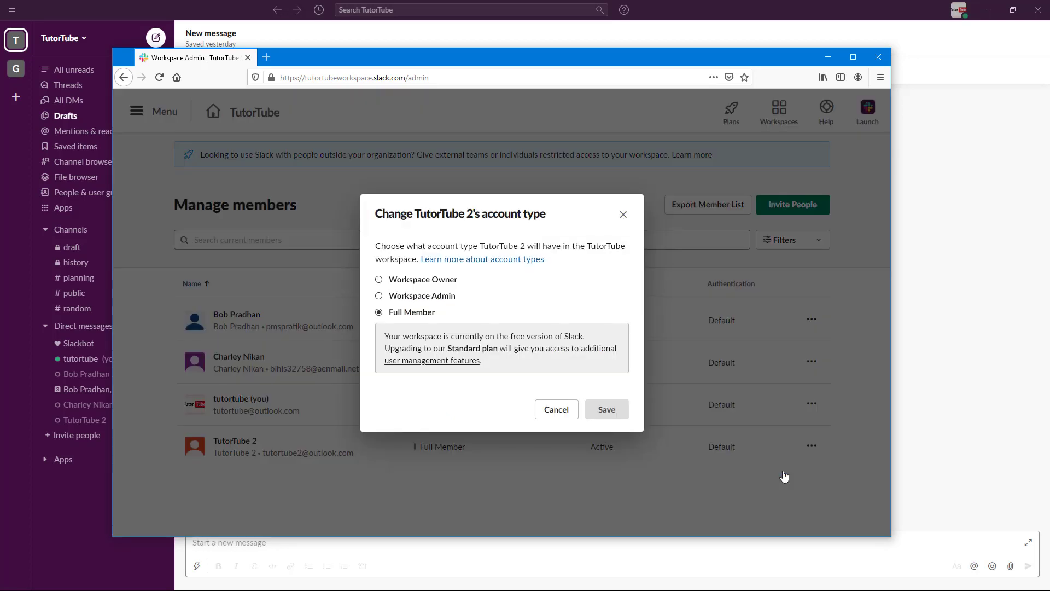
mouse_move(399, 327)
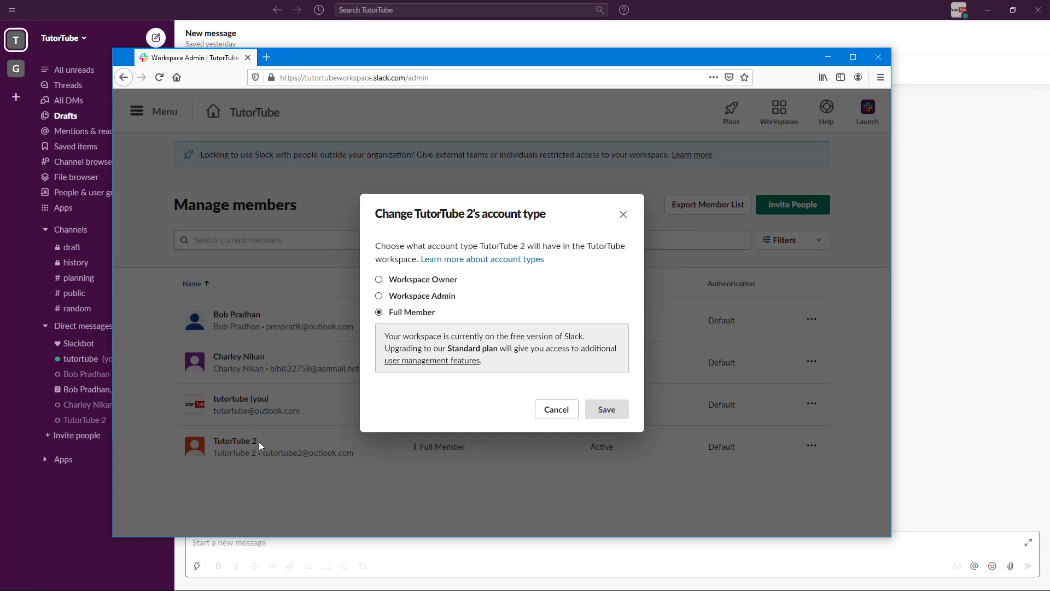
mouse_move(249, 447)
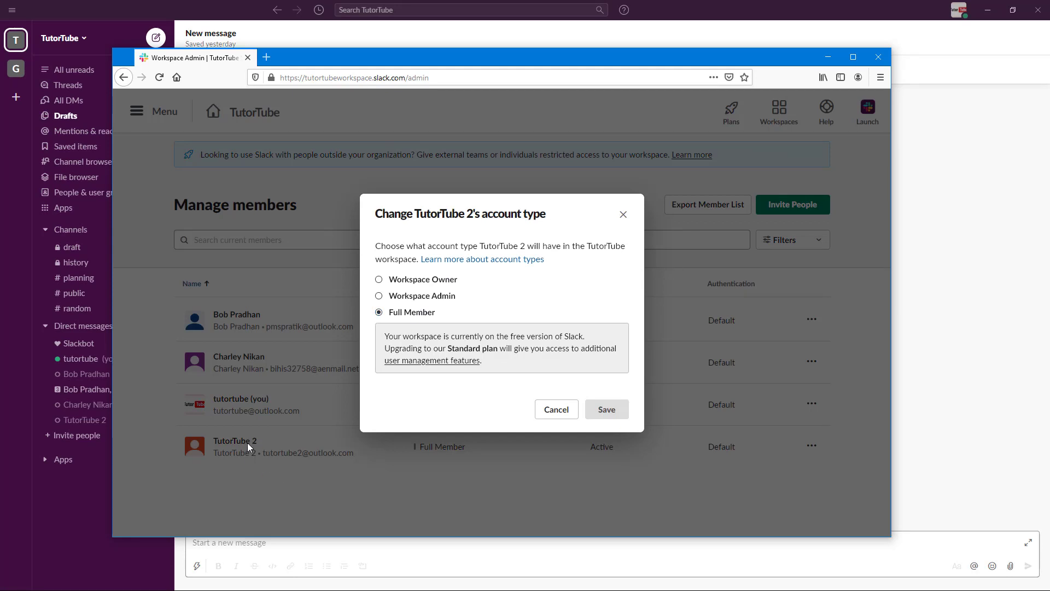
mouse_move(444, 297)
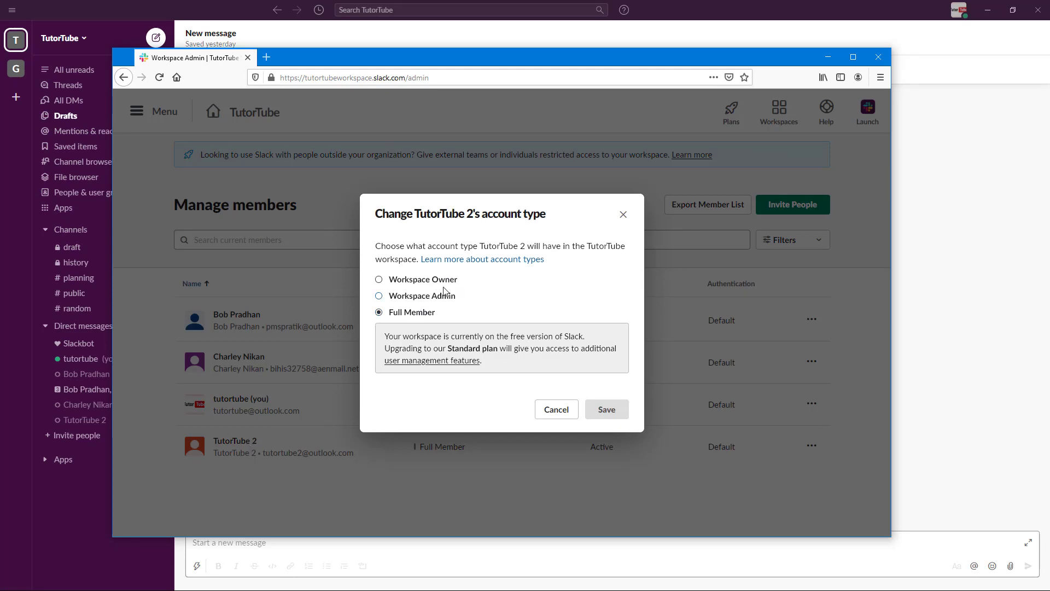
mouse_move(459, 309)
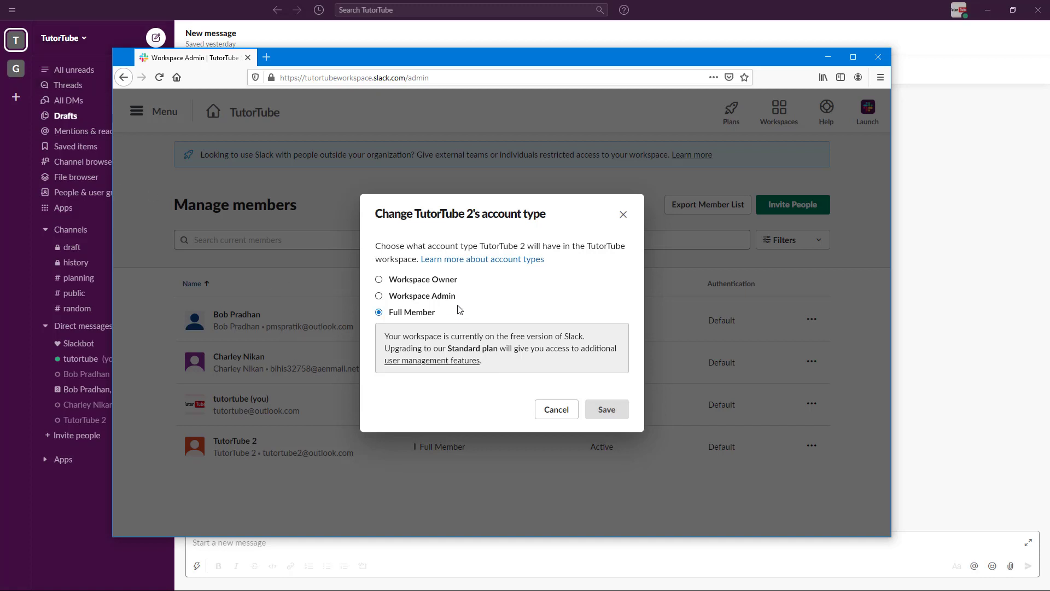
mouse_move(425, 300)
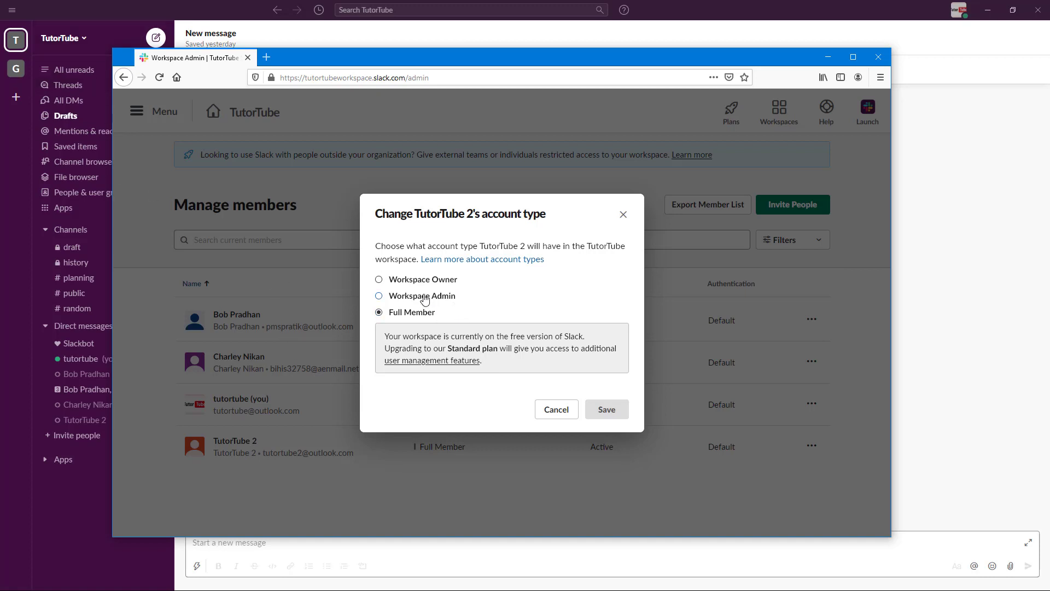
click(379, 295)
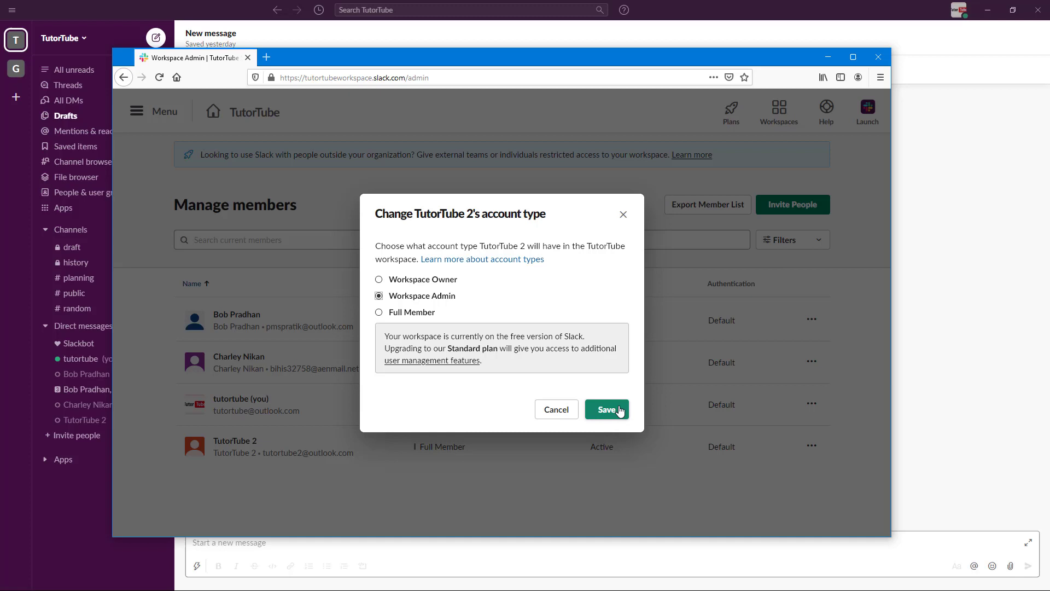
click(606, 409)
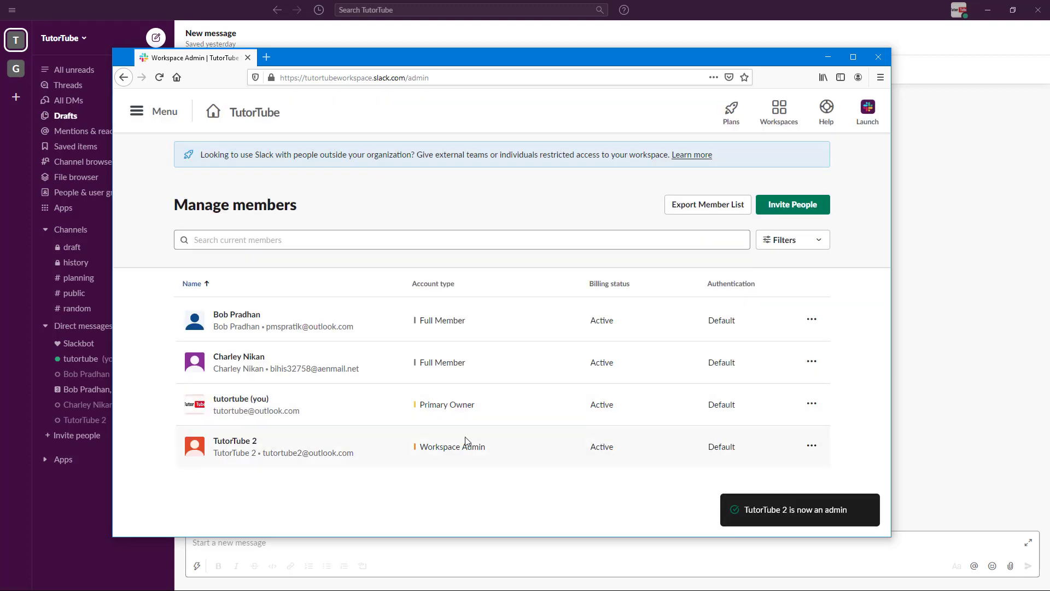
mouse_move(458, 414)
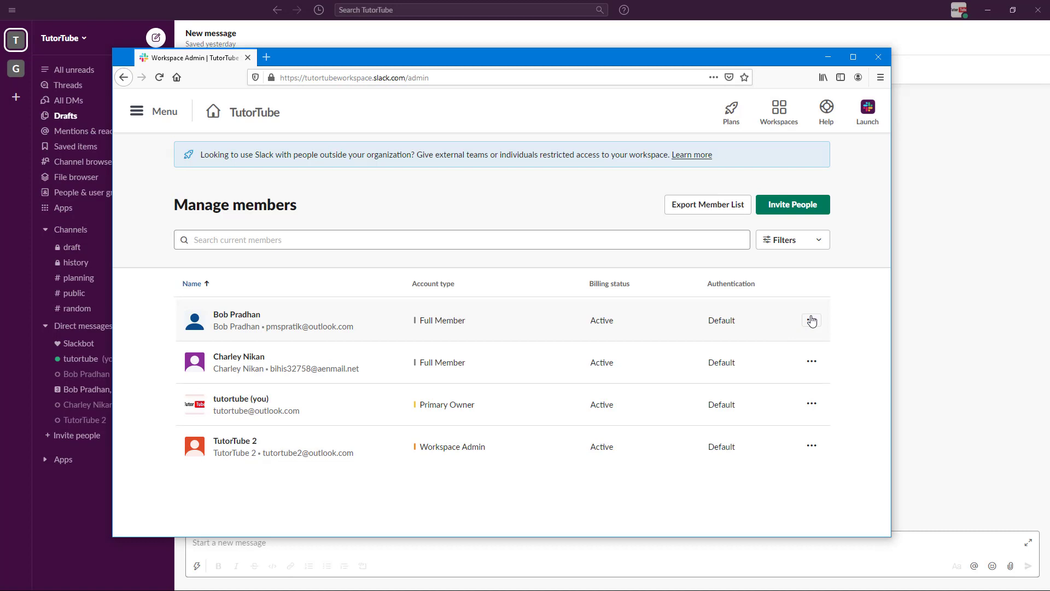
click(812, 320)
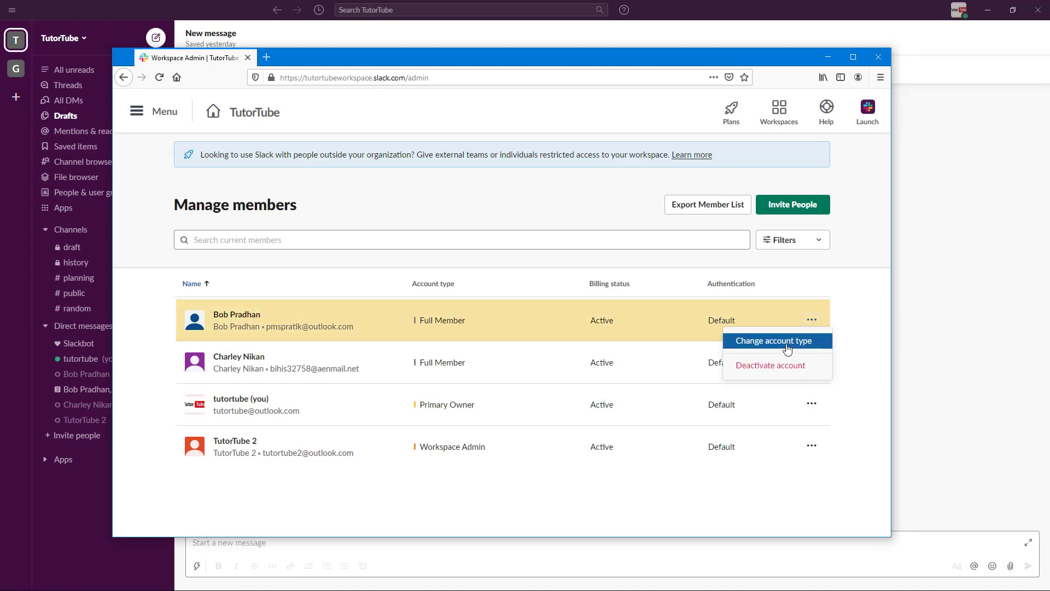
click(773, 340)
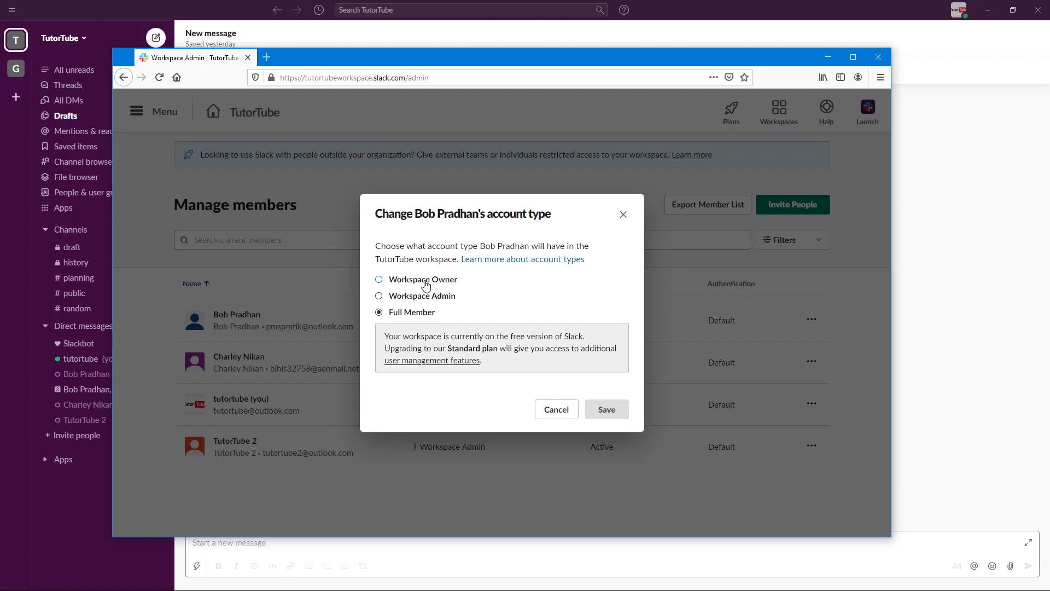
click(606, 409)
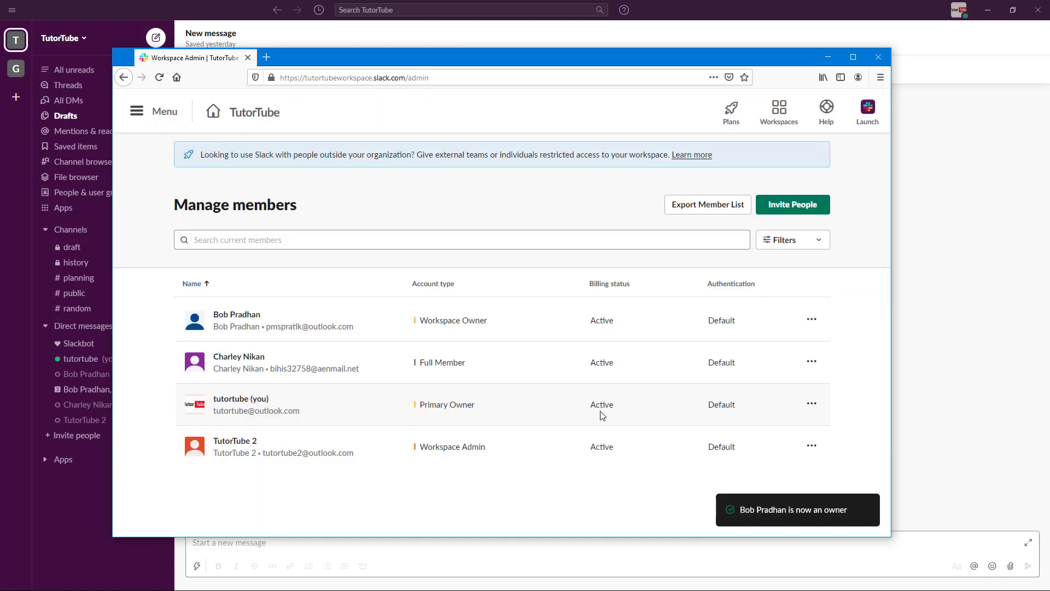
mouse_move(494, 319)
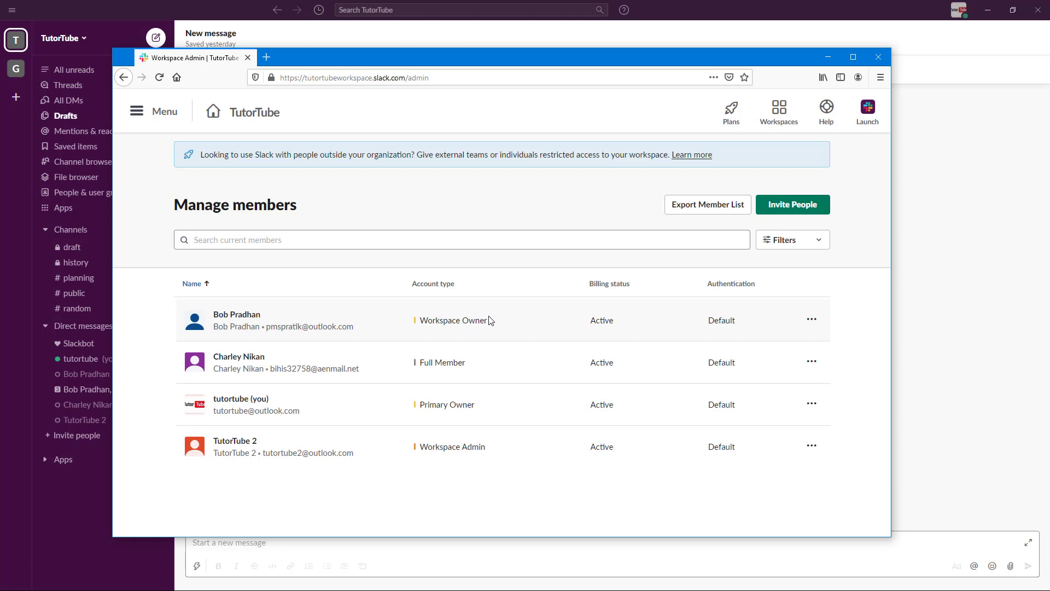
mouse_move(484, 365)
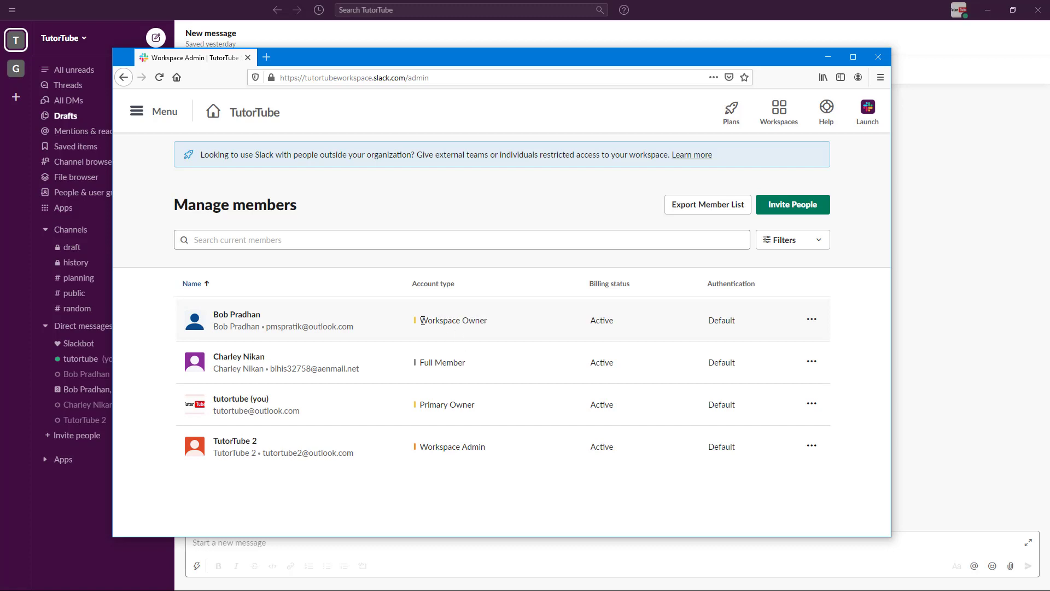
mouse_move(516, 381)
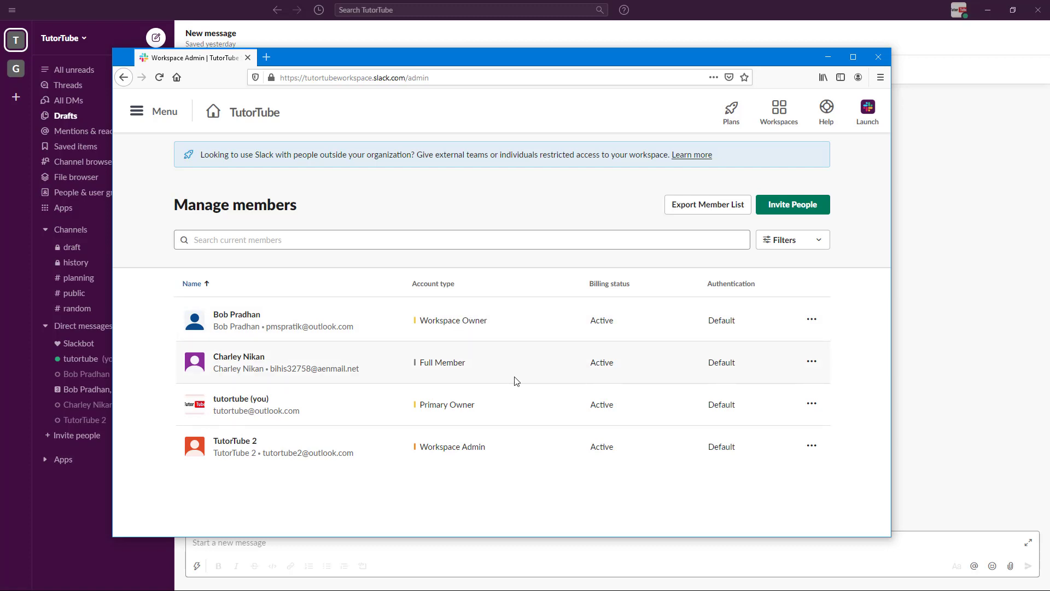